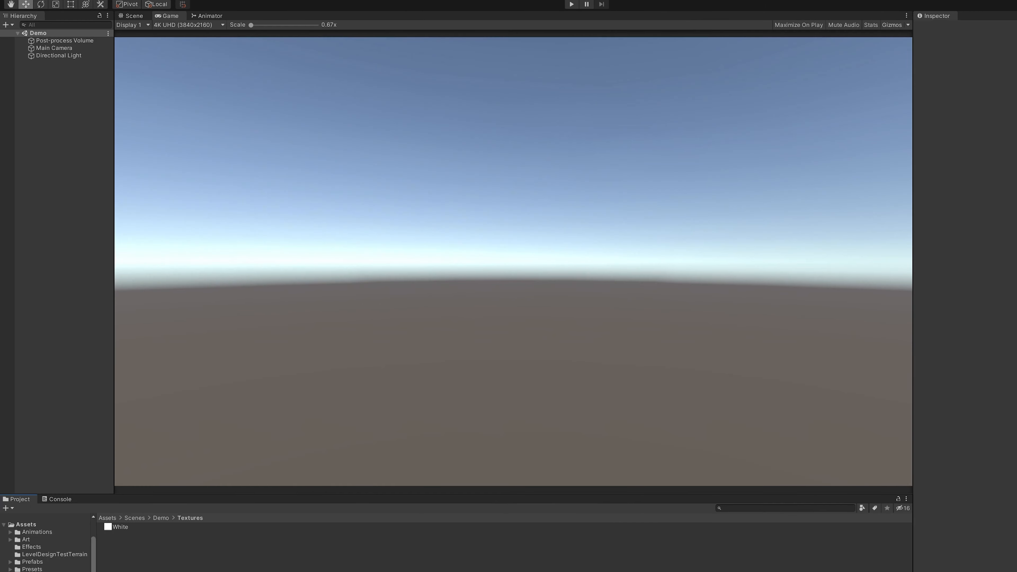
- Add a new empty object to the scene for the particle effect
{"action": "right_click", "coordinate": [61, 78]}
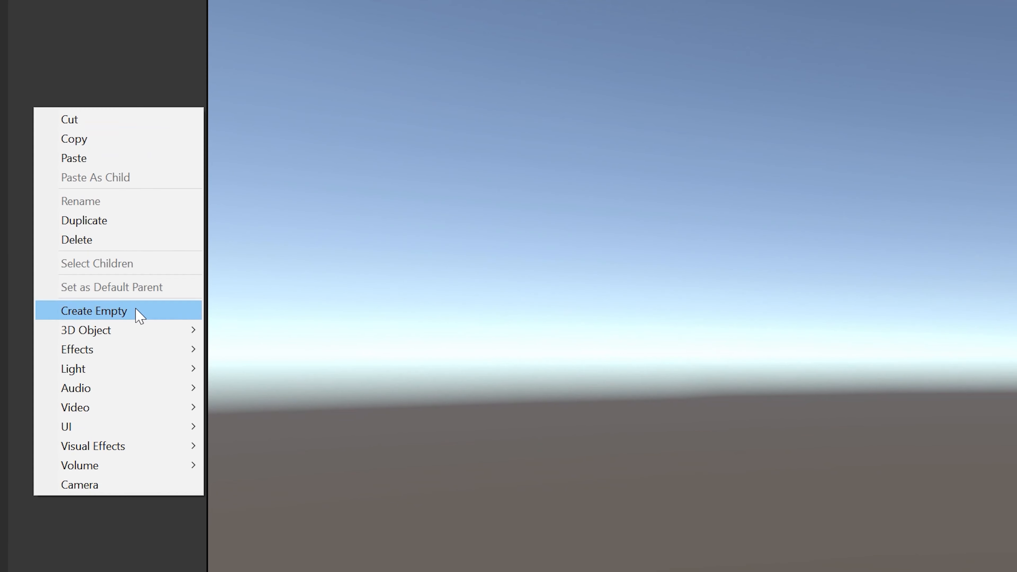
{"action": "left_click", "coordinate": [93, 311]}
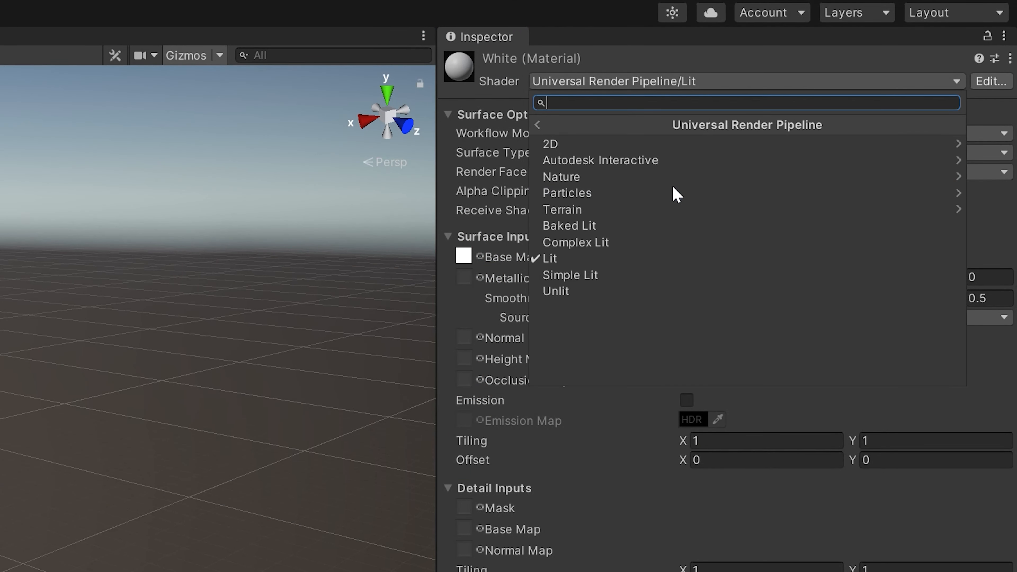
- Give the White material the Universal Render Pipeline Particles/Unlit shader and pick a start colour
{"action": "left_click", "coordinate": [566, 193]}
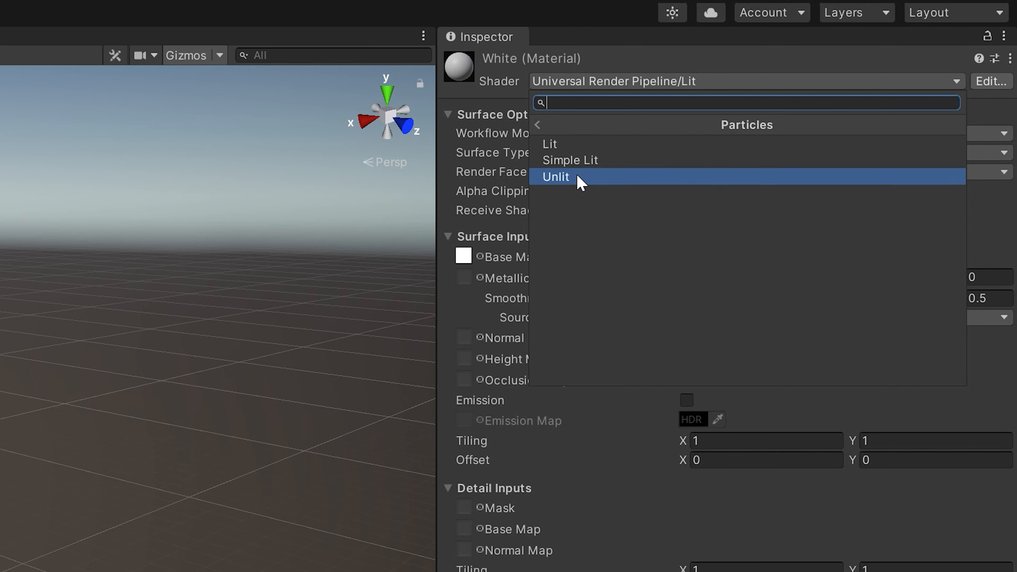
{"action": "left_click", "coordinate": [556, 176]}
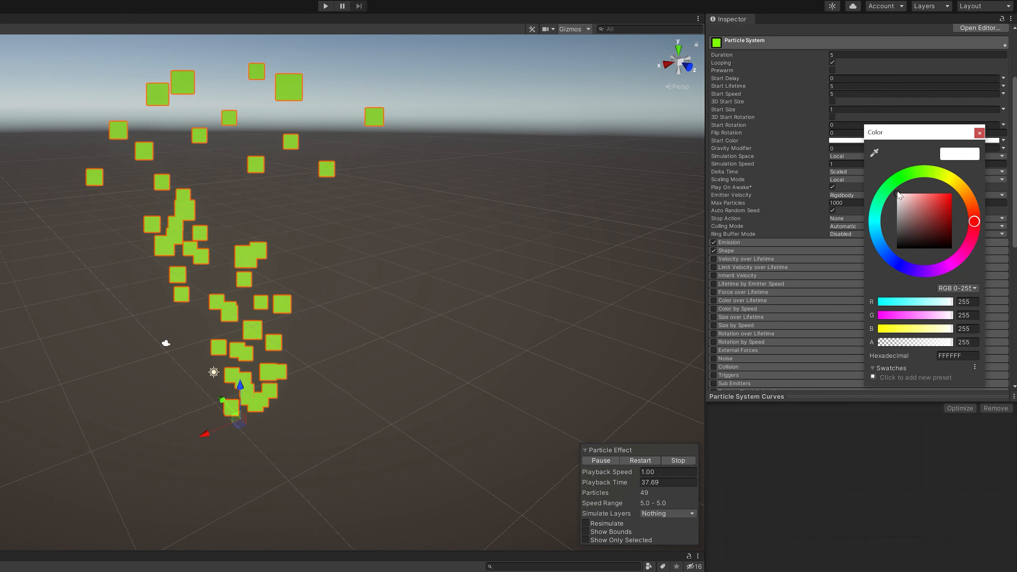
{"action": "left_click", "coordinate": [952, 194]}
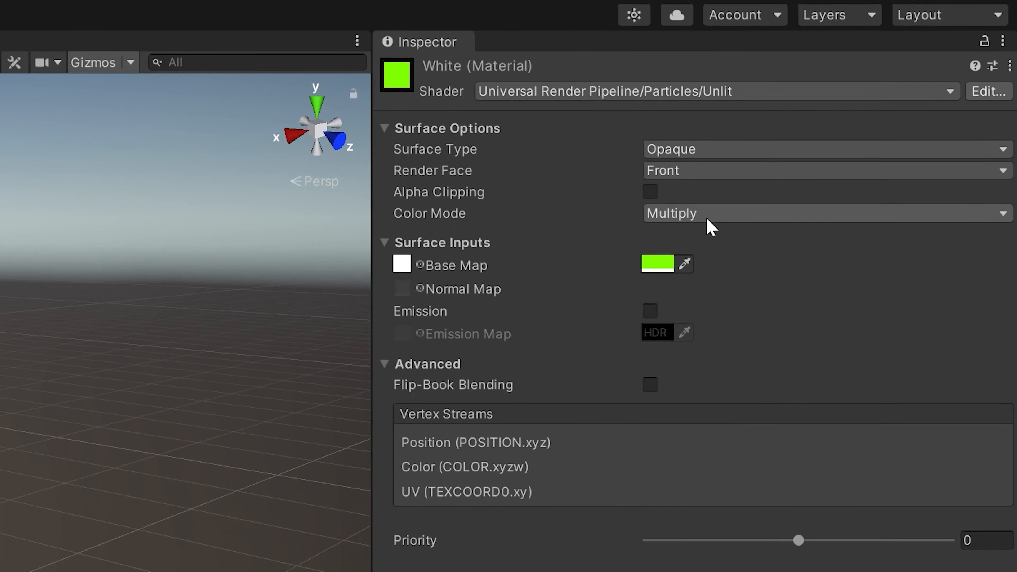
- Switch the White material's Color Mode to Color and set its base colour to black (000000)
{"action": "left_click", "coordinate": [824, 214]}
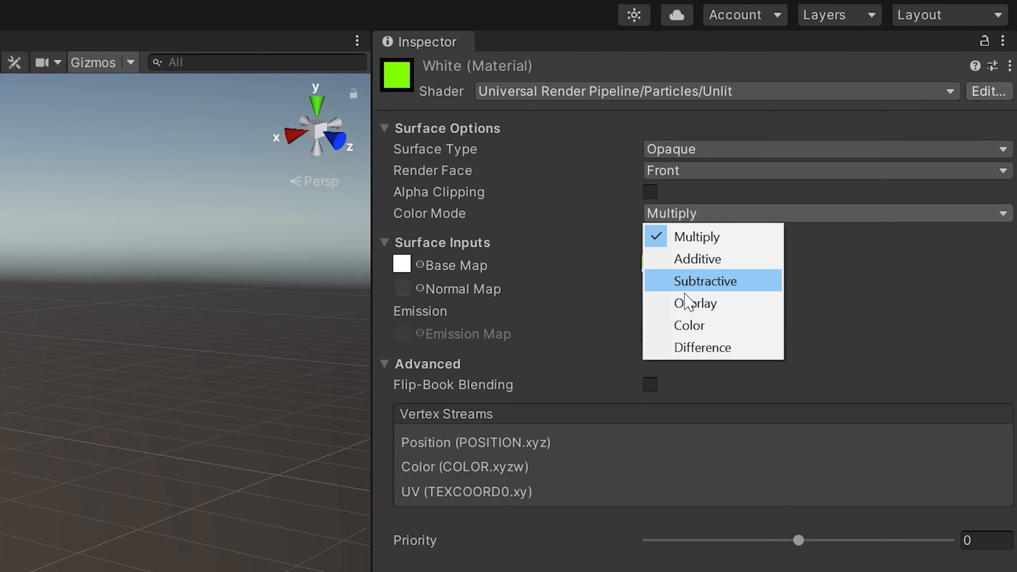
{"action": "left_click", "coordinate": [688, 325]}
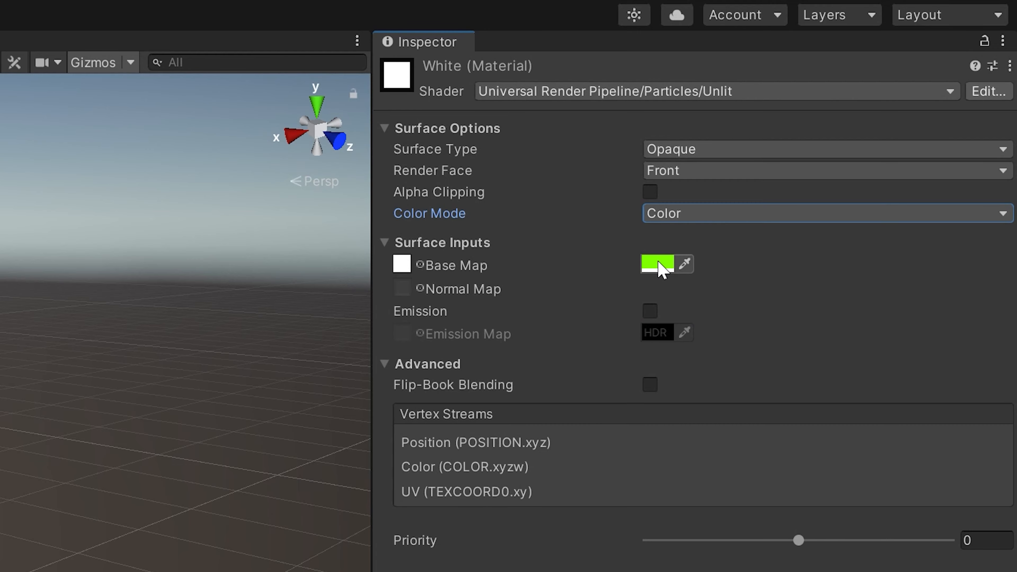
{"action": "left_click", "coordinate": [655, 263]}
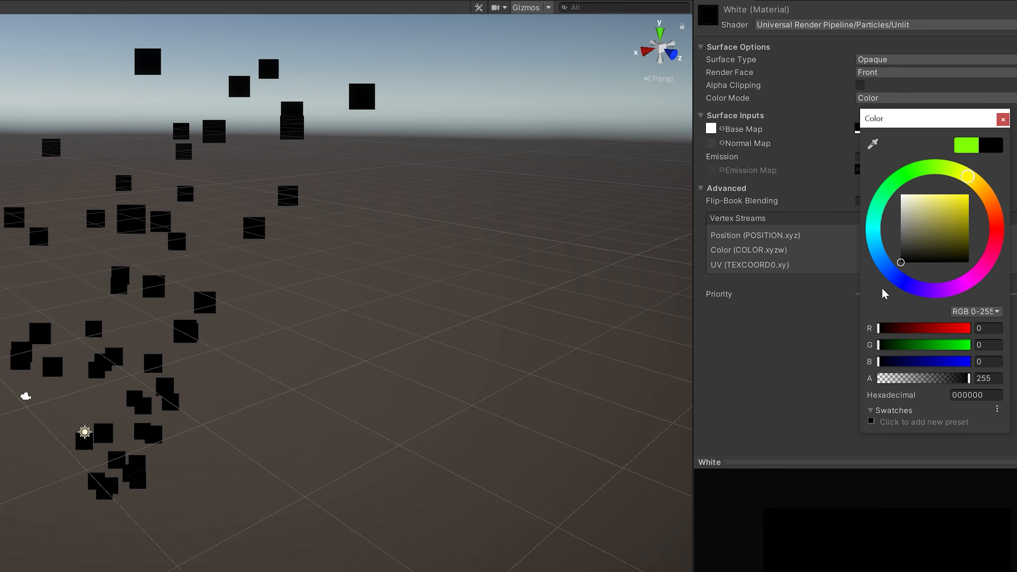
{"action": "mouse_move", "coordinate": [791, 298]}
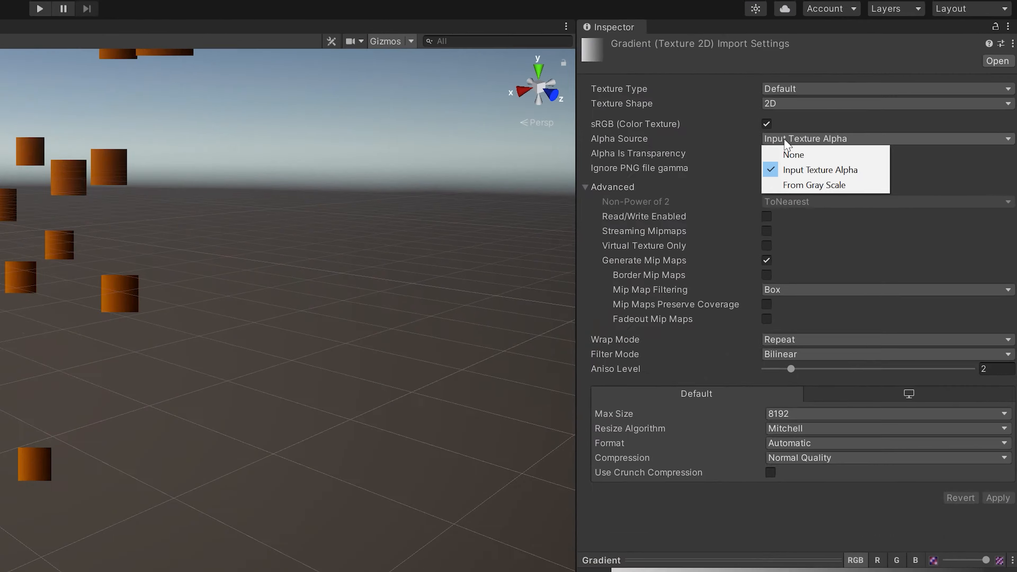
- Set the Gradient texture's Alpha Source to From Gray Scale and apply the import settings
{"action": "left_click", "coordinate": [819, 184]}
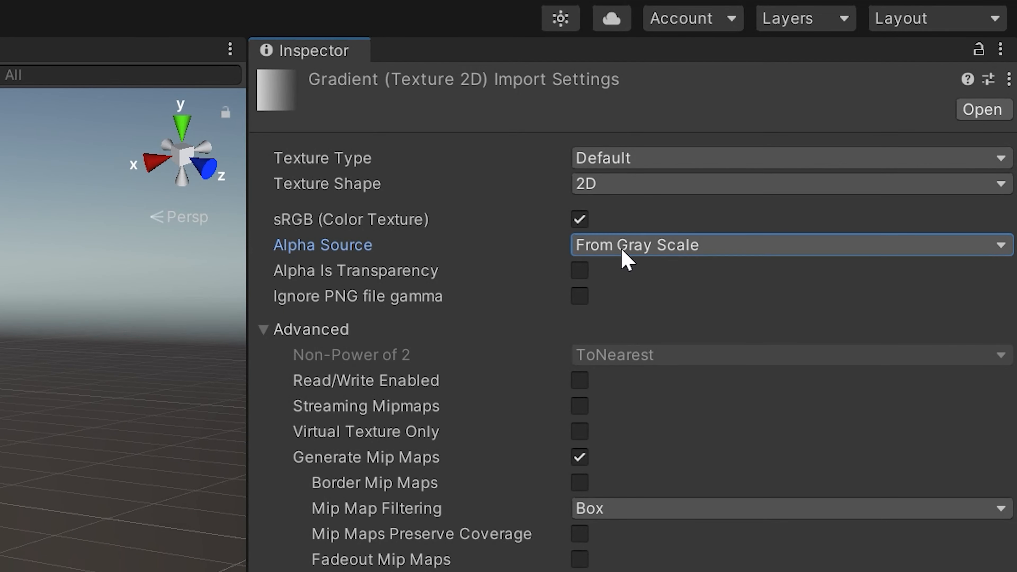
{"action": "left_click", "coordinate": [281, 6]}
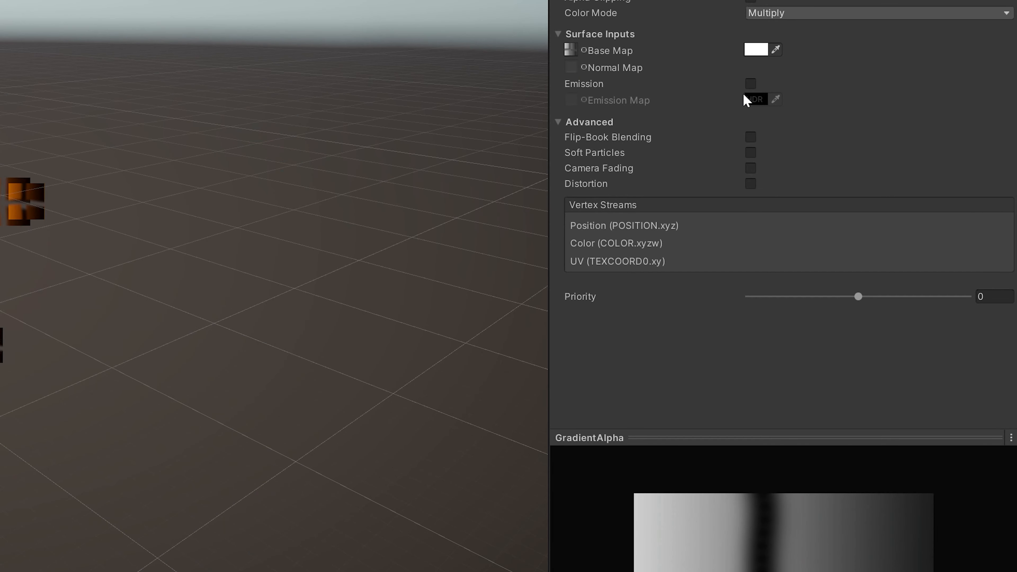
- Enable Emission on the particle material with an orange HDR colour at about 3.3 intensity
{"action": "left_click", "coordinate": [750, 83]}
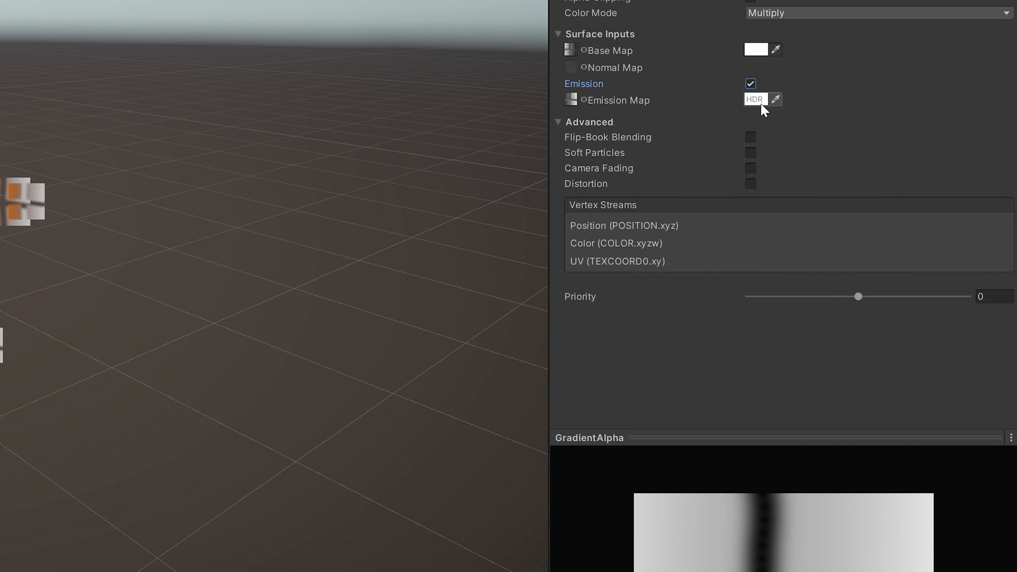
{"action": "left_click", "coordinate": [754, 99]}
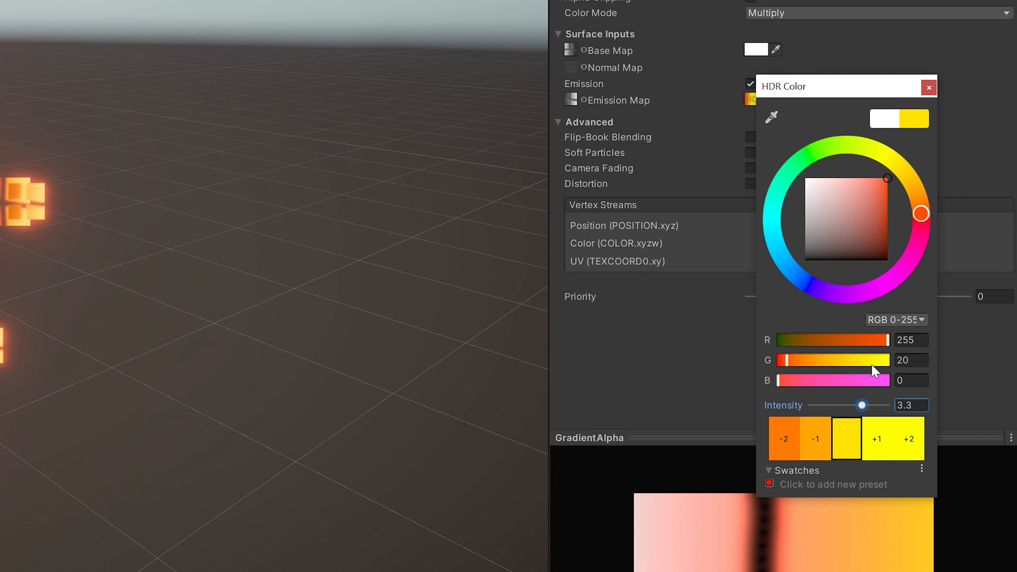
{"action": "left_click", "coordinate": [928, 87]}
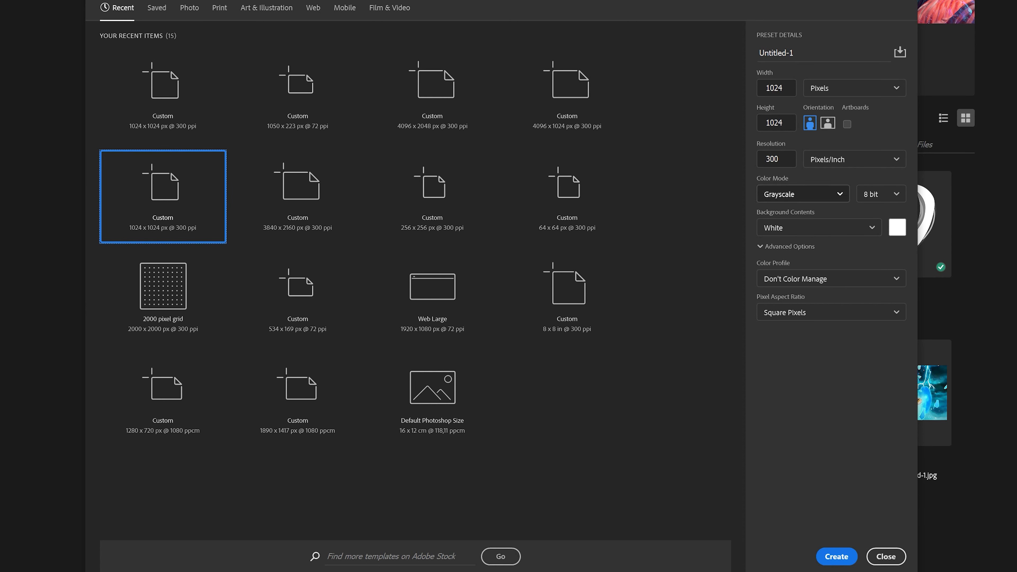
- Create a 1024 x 1024 px greyscale Photoshop document for the slash frames
{"action": "left_click", "coordinate": [835, 555]}
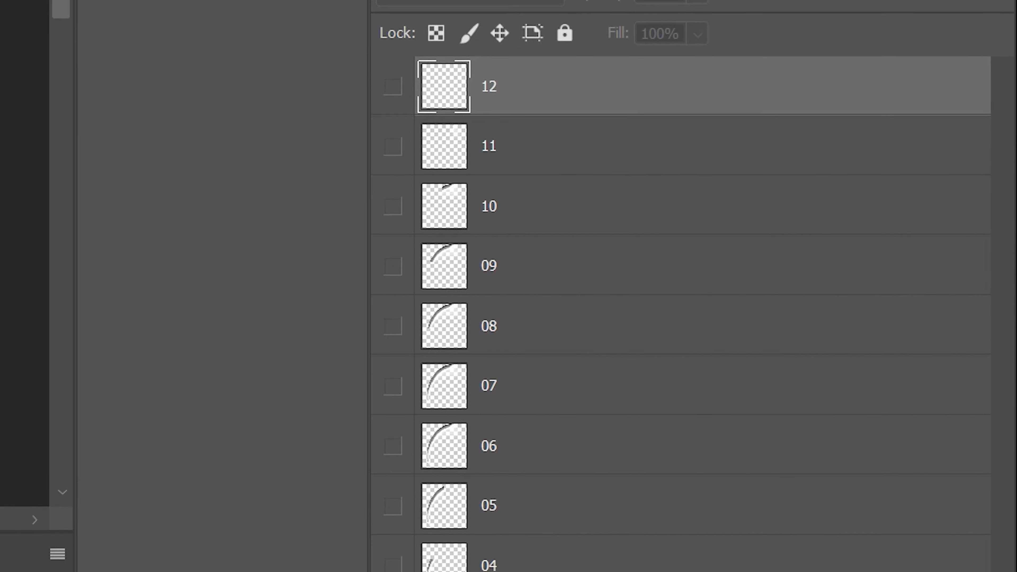
- Run the Sprite Sheet Generator on the document root layers to build the slash sprite sheet
{"action": "scroll", "scroll_direction": "down", "scroll_amount": 3}
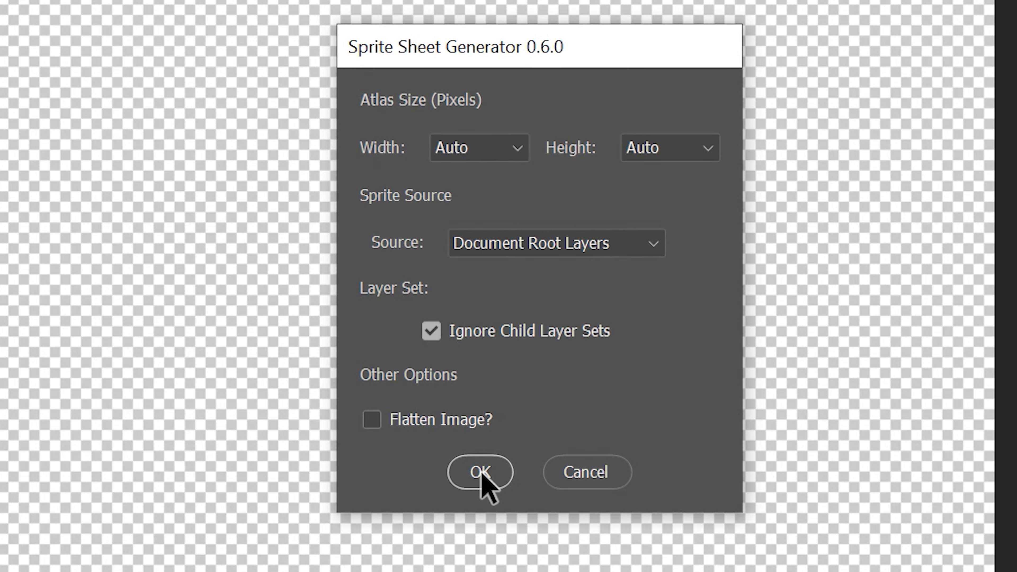
{"action": "mouse_move", "coordinate": [559, 287]}
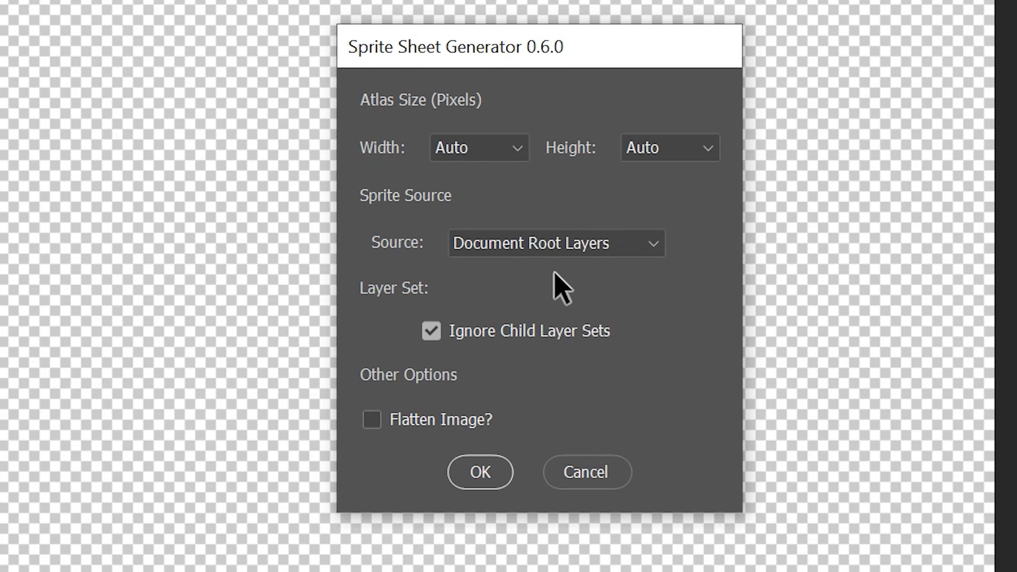
{"action": "left_click", "coordinate": [480, 471]}
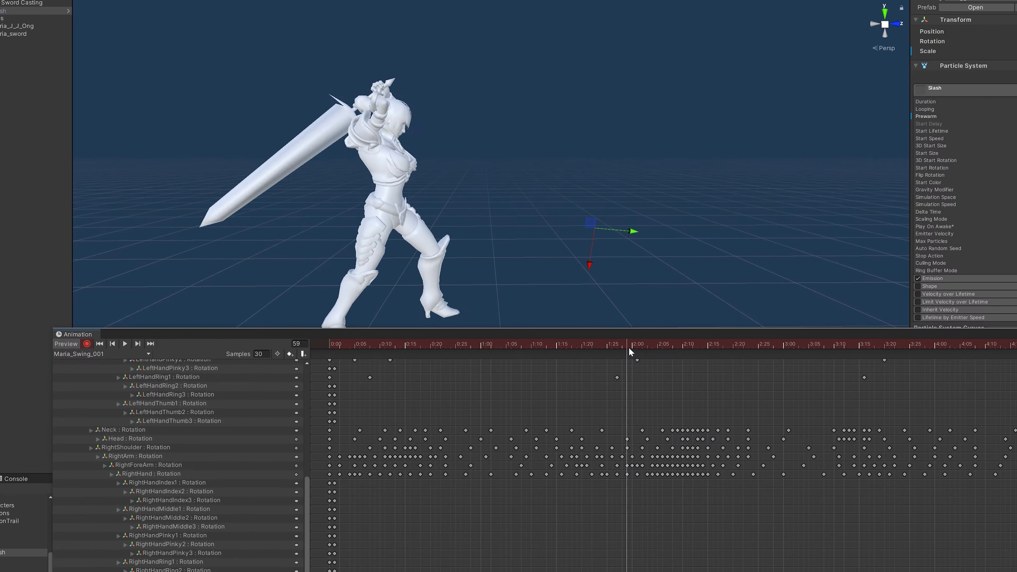
- Scrub the swing animation to a later frame showing the character mid-slash
{"action": "left_click", "coordinate": [679, 345]}
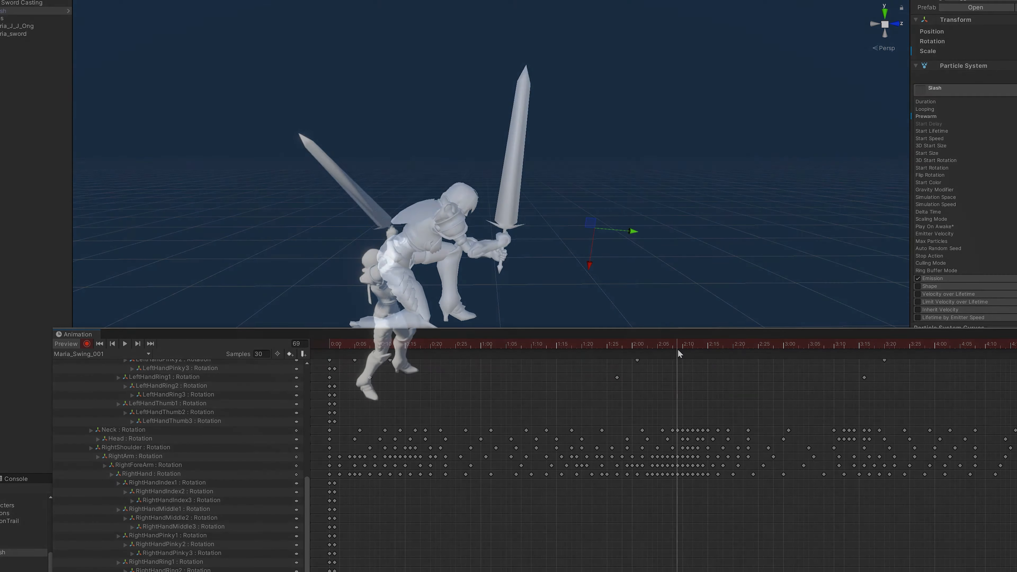